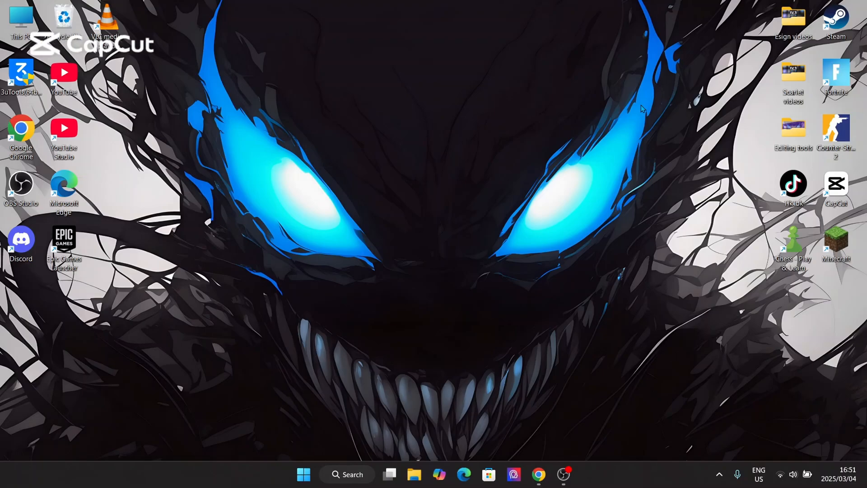
# Step: Start downloading the MEmu Play 9.2.0 installer from memuplay.com in Chrome
pyautogui.click(538, 474)
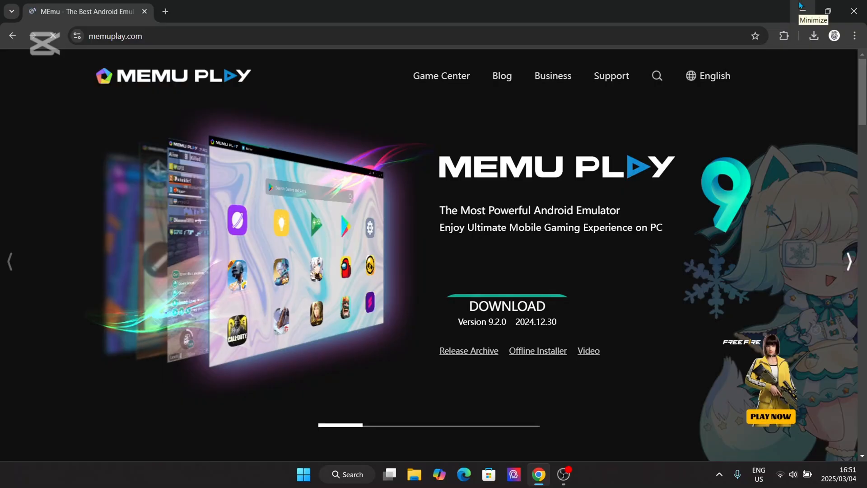
pyautogui.moveTo(428, 253)
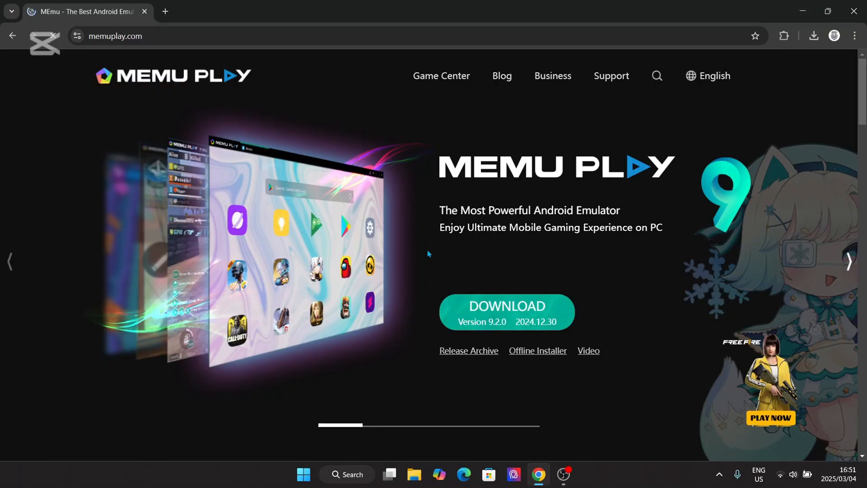
pyautogui.scroll(-3)
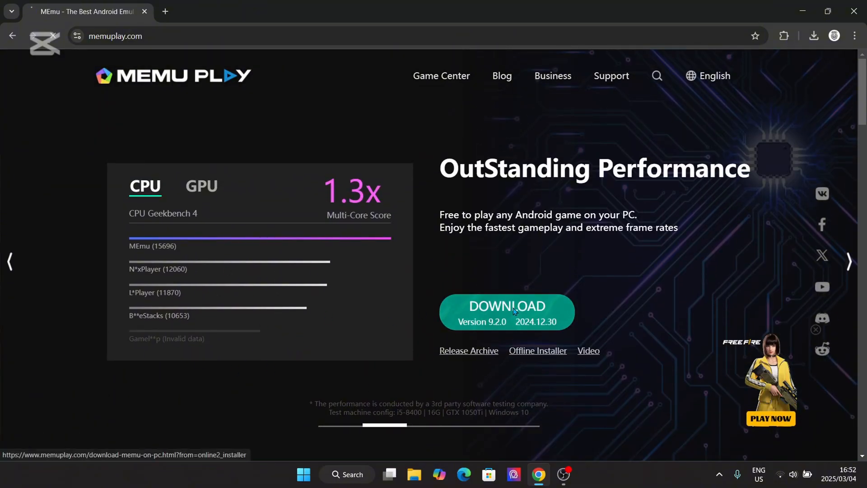
pyautogui.click(506, 310)
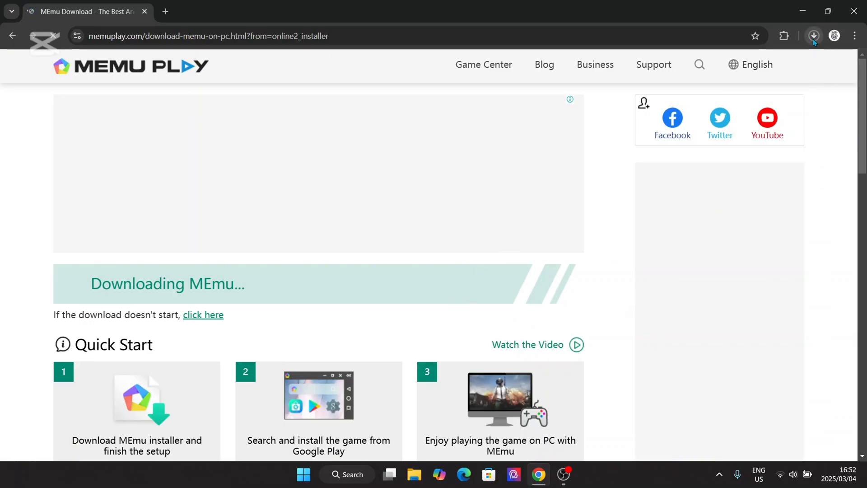
pyautogui.click(813, 36)
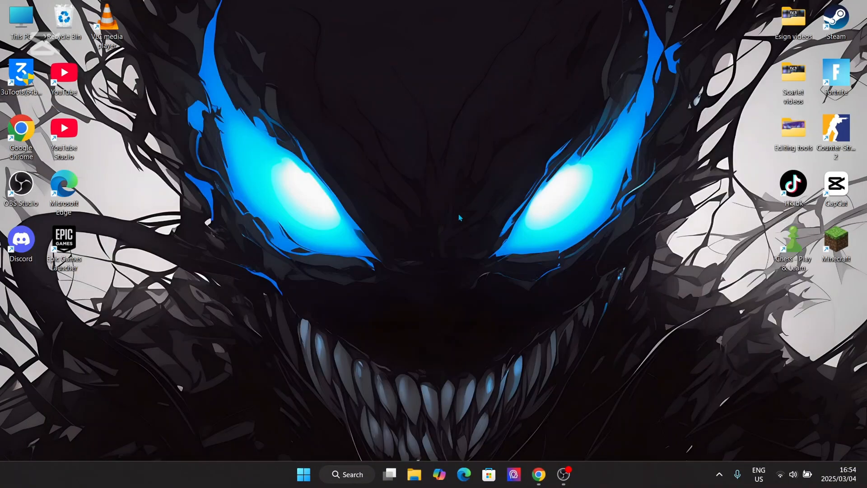
pyautogui.moveTo(430, 251)
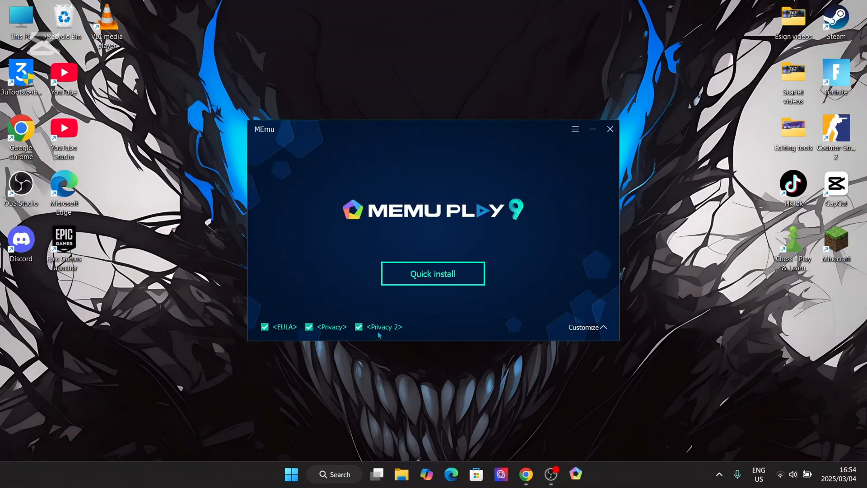
# Step: Keep the EULA and Privacy boxes checked and run Quick install
pyautogui.click(433, 274)
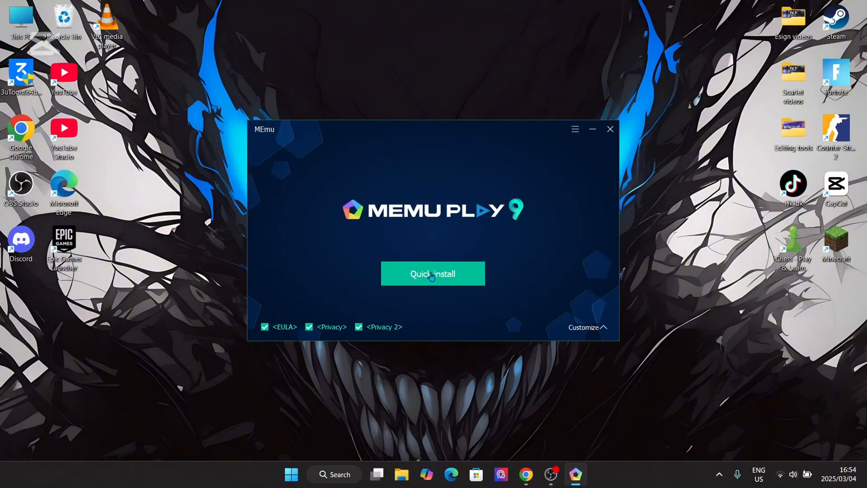
pyautogui.click(433, 273)
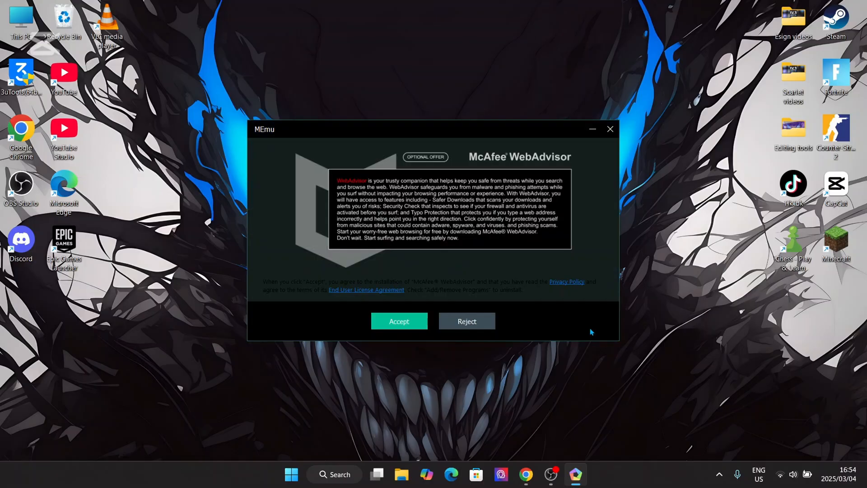
pyautogui.moveTo(466, 321)
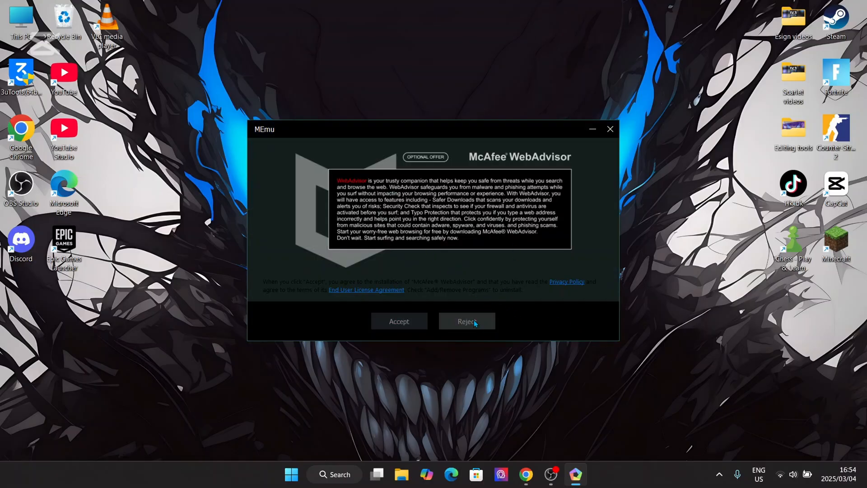
# Step: Reject the McAfee WebAdvisor offer so the MEmu installation continues
pyautogui.click(466, 322)
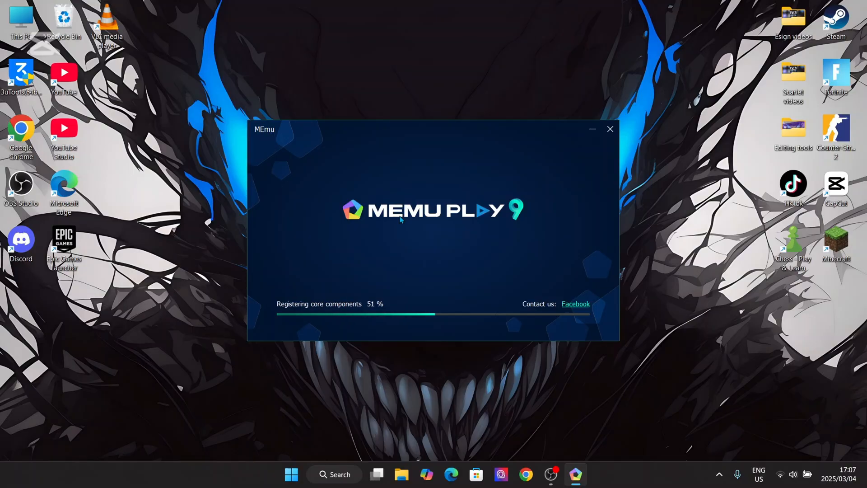
pyautogui.moveTo(427, 475)
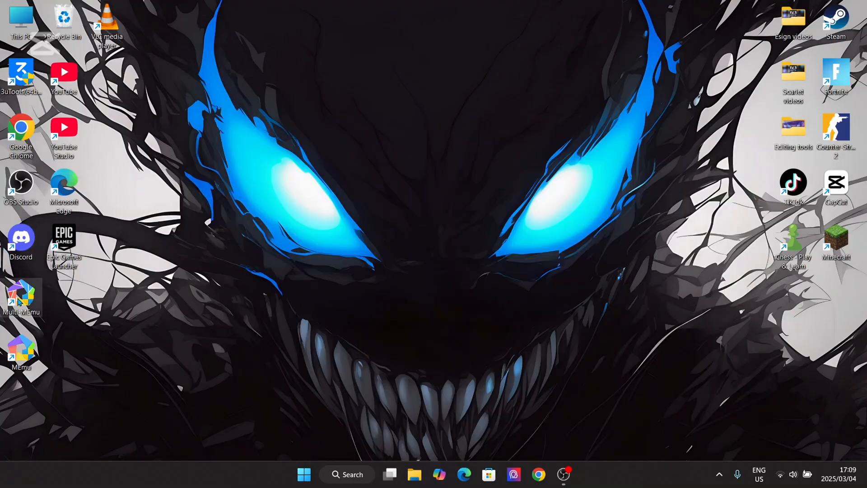
pyautogui.moveTo(336, 343)
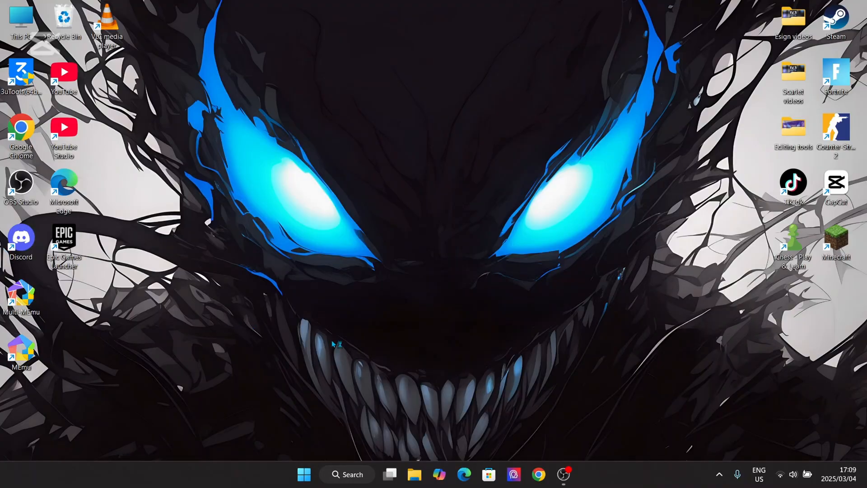
pyautogui.moveTo(191, 325)
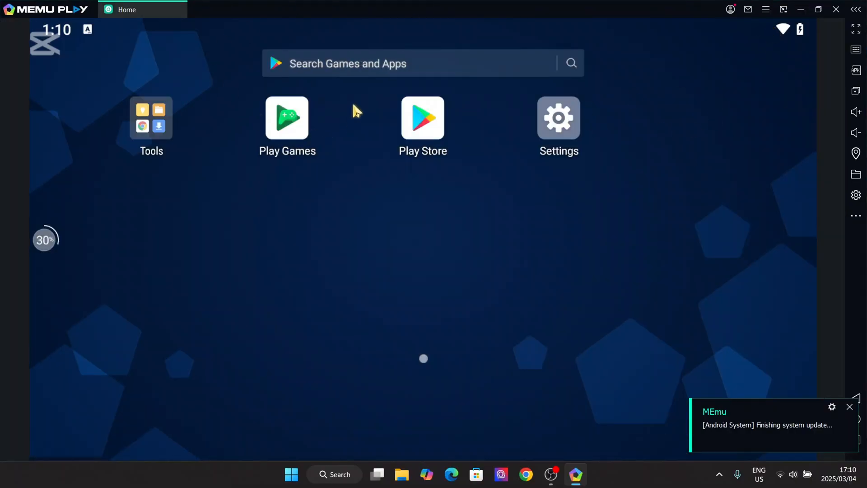
pyautogui.moveTo(394, 60)
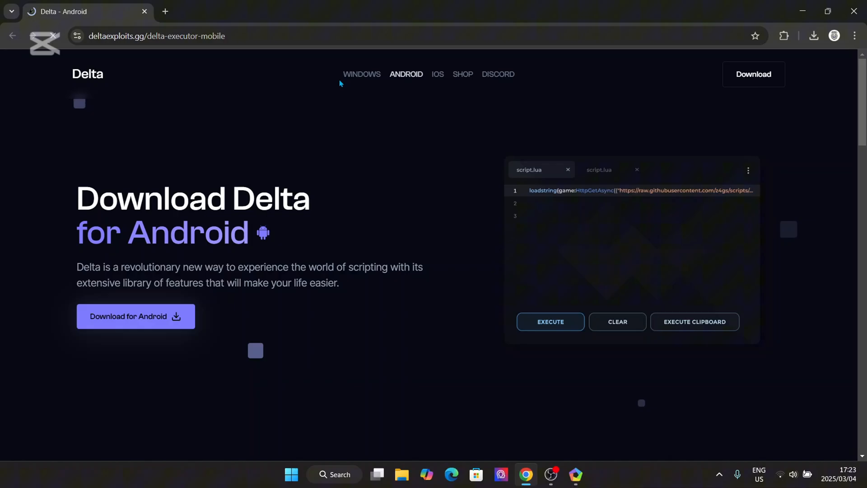
pyautogui.moveTo(188, 298)
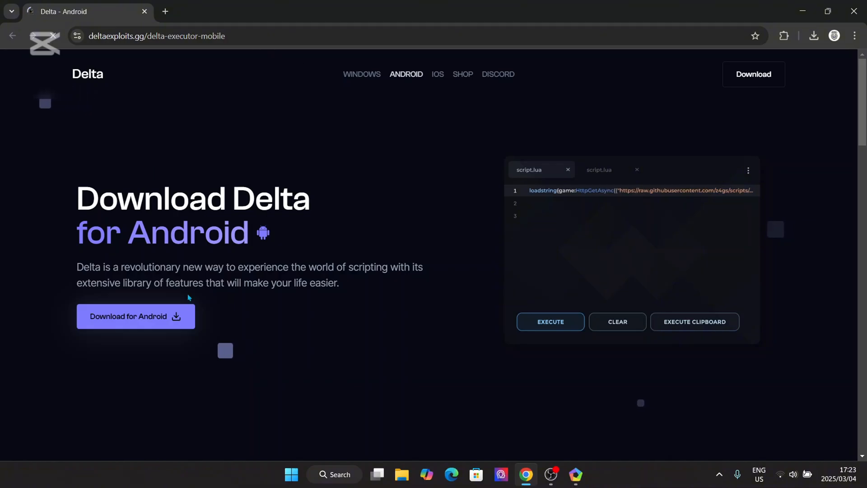
# Step: Start the Delta-660.647-02.apk Android download, then close the extra page and browser window
pyautogui.click(135, 317)
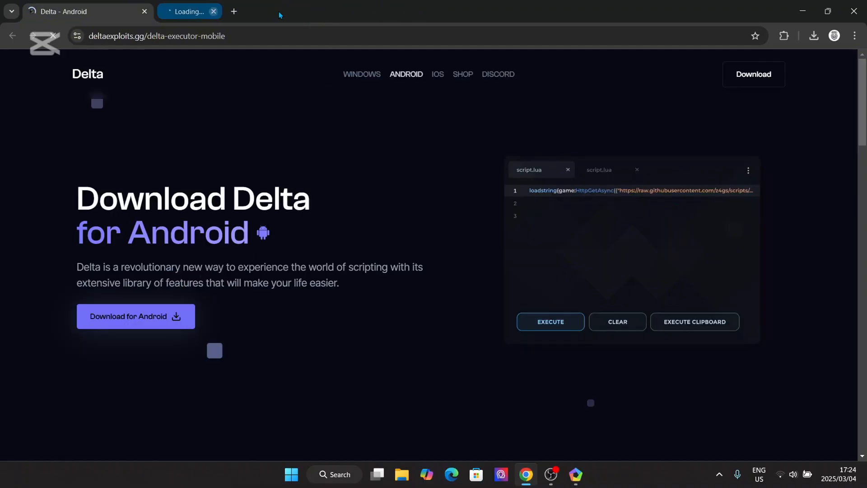
pyautogui.click(213, 10)
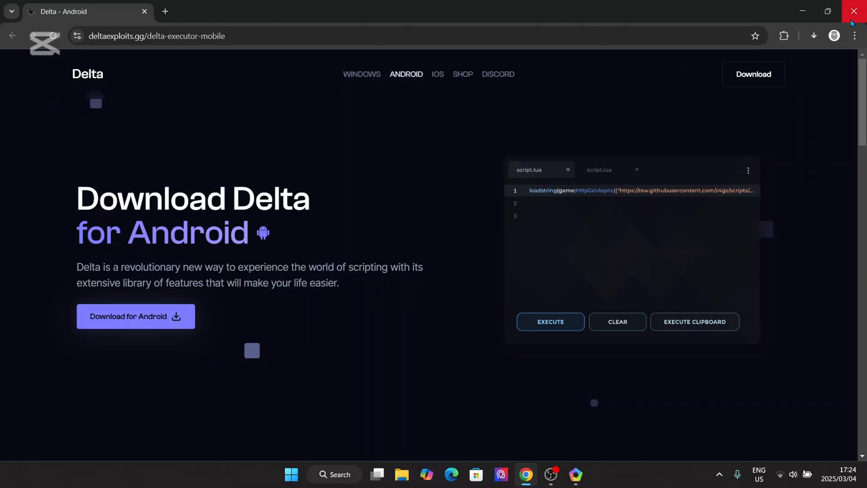
pyautogui.click(813, 35)
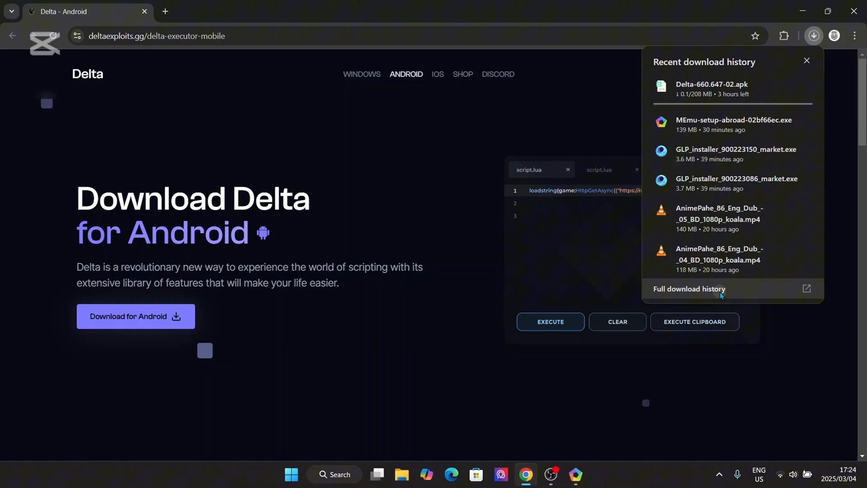
# Step: Remove the GLP installer and AnimePahe entries from Chrome's full download history
pyautogui.click(689, 289)
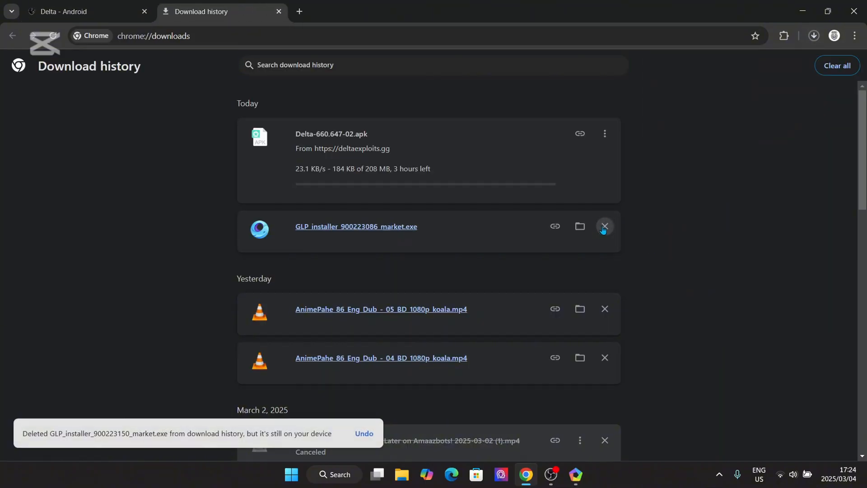
pyautogui.click(603, 226)
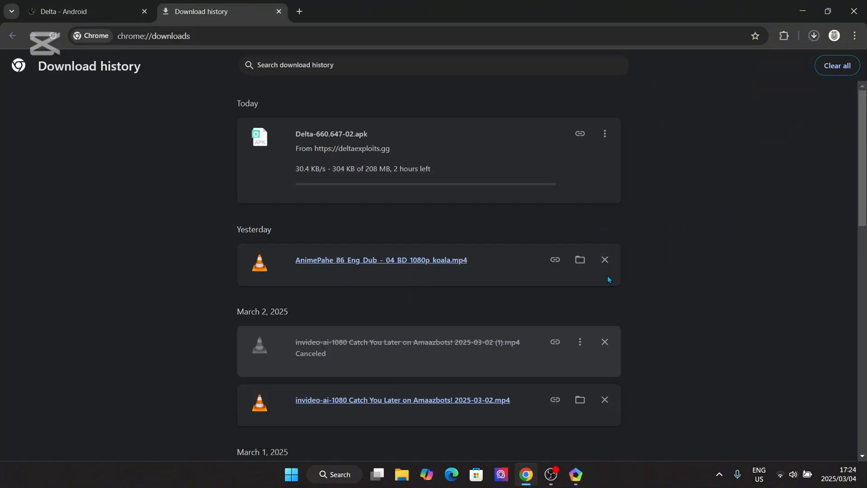
pyautogui.click(604, 260)
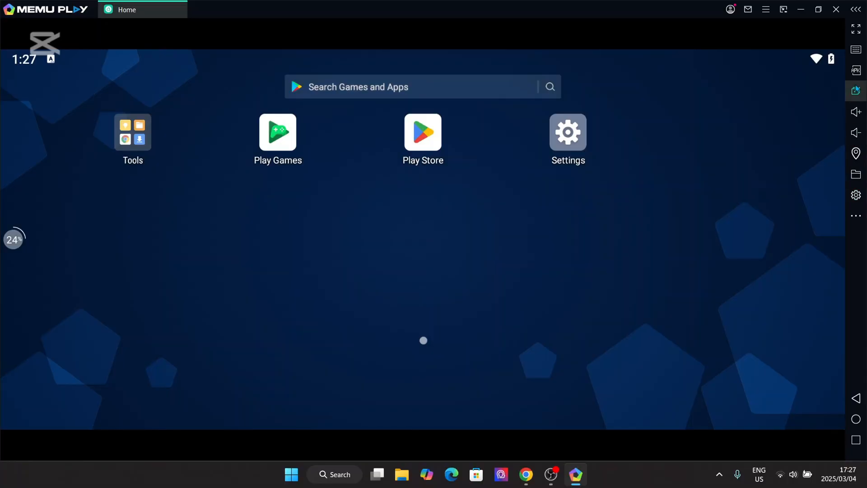
# Step: Install Delta-660.647-02.apk from the Downloads folder through MEmu's APK installer
pyautogui.click(855, 70)
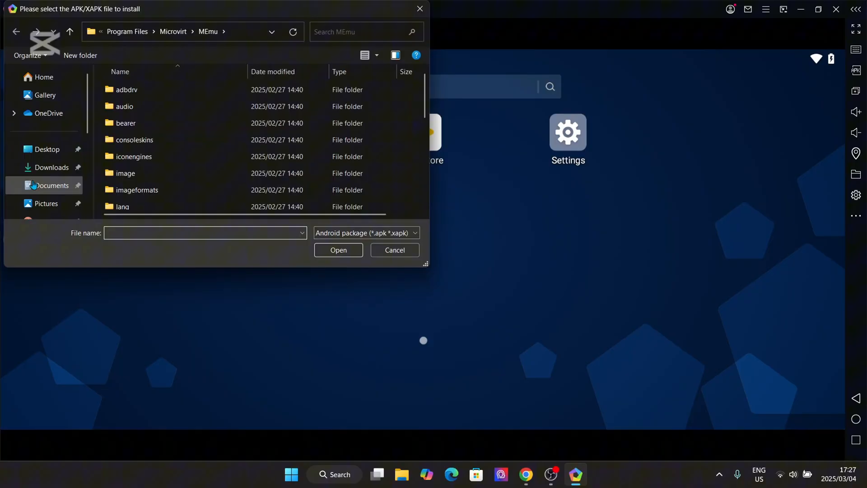
pyautogui.click(51, 167)
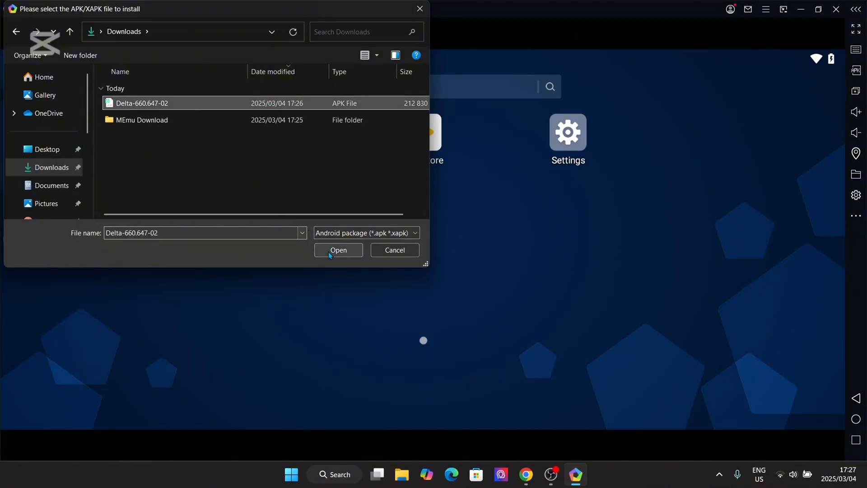
pyautogui.click(337, 250)
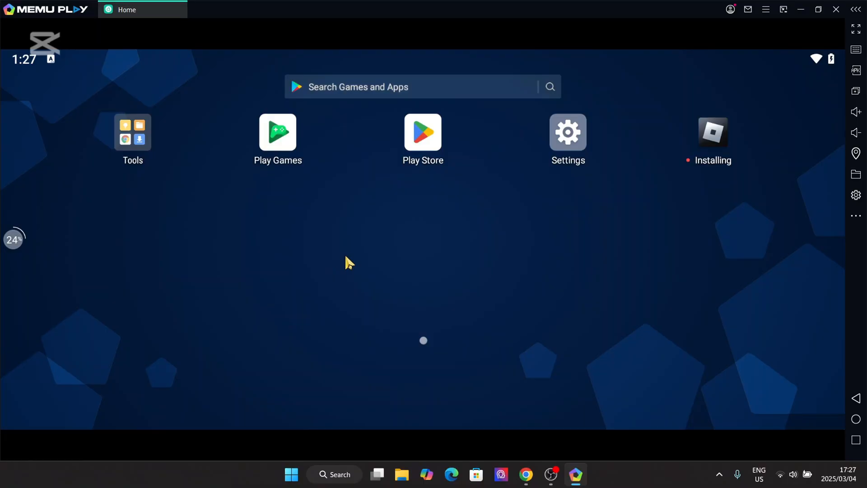
pyautogui.moveTo(710, 155)
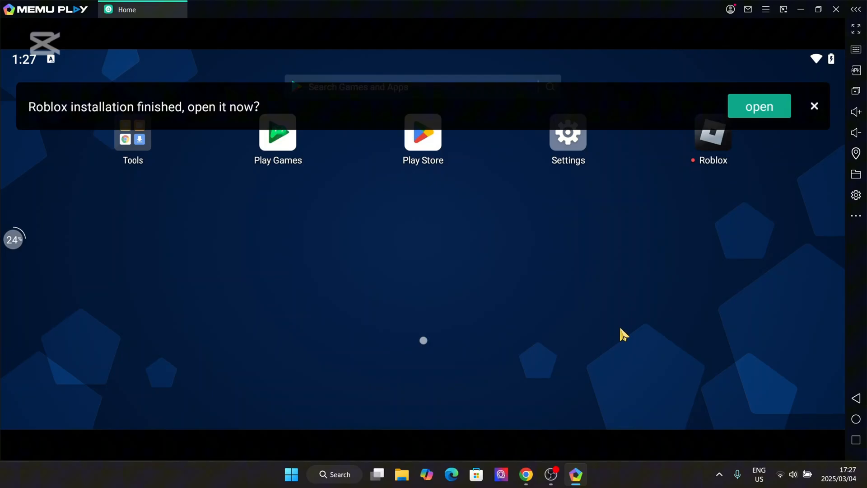
pyautogui.moveTo(689, 234)
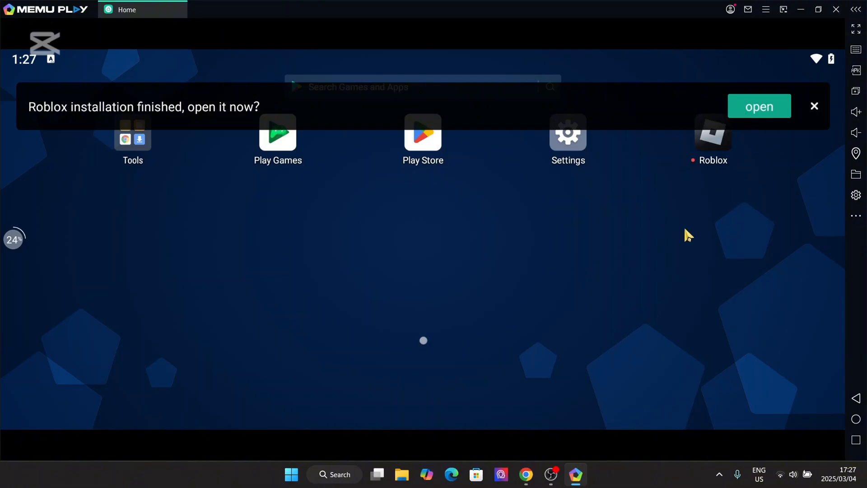
# Step: Open Roblox, sign in with the account username and password, and load into a game
pyautogui.click(759, 106)
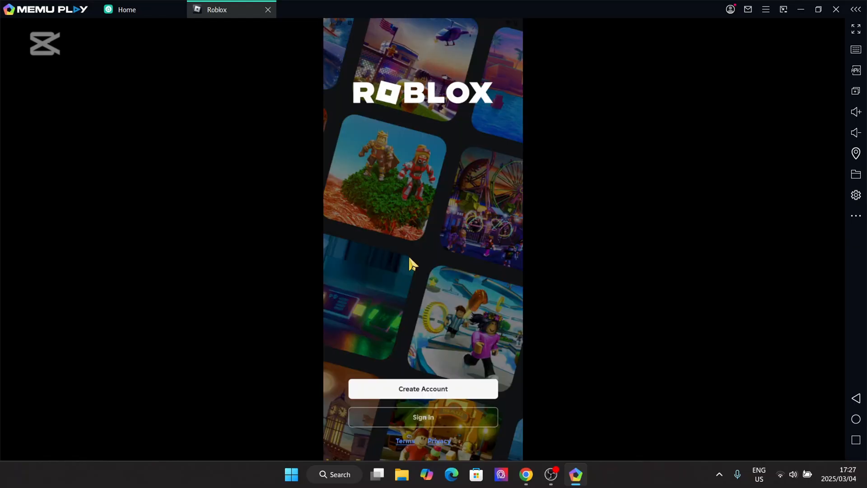
pyautogui.click(423, 417)
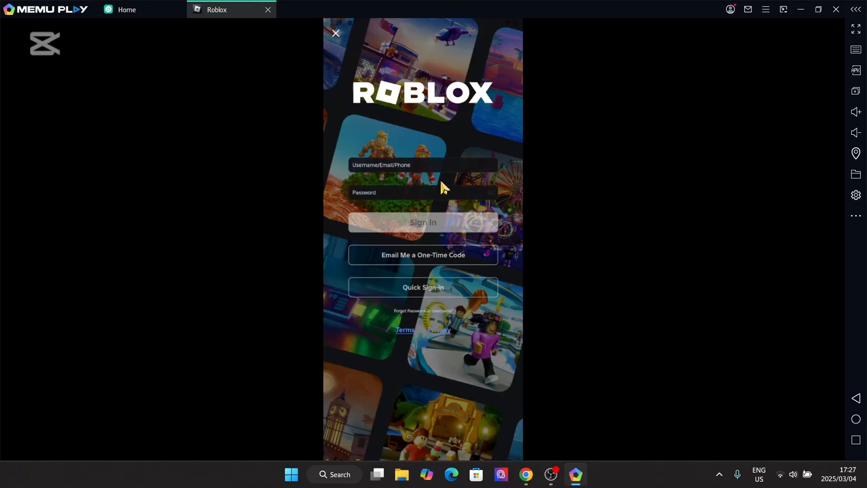
pyautogui.click(423, 165)
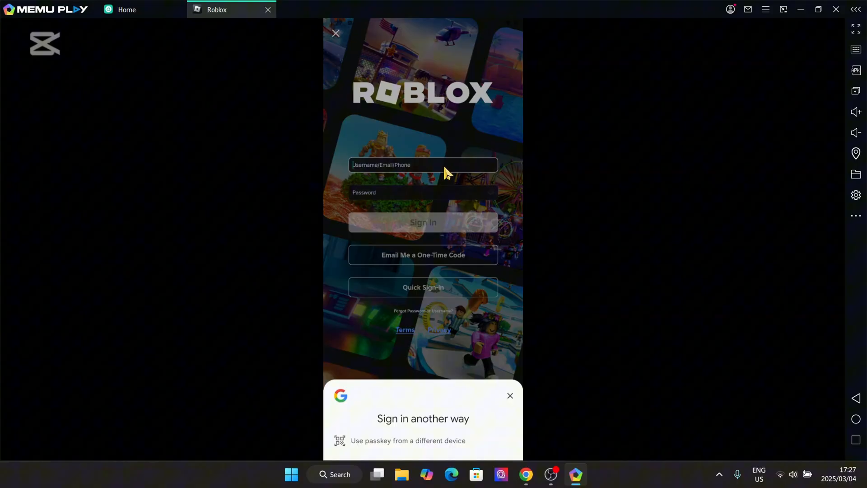
pyautogui.click(509, 396)
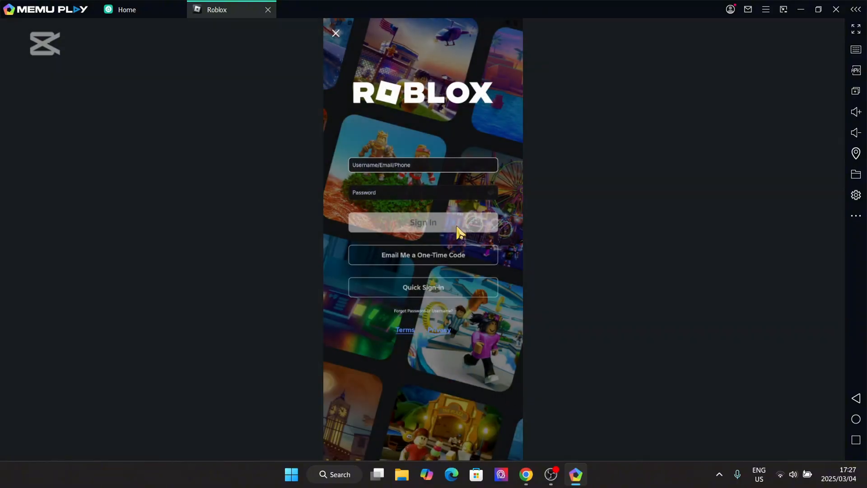
pyautogui.click(423, 222)
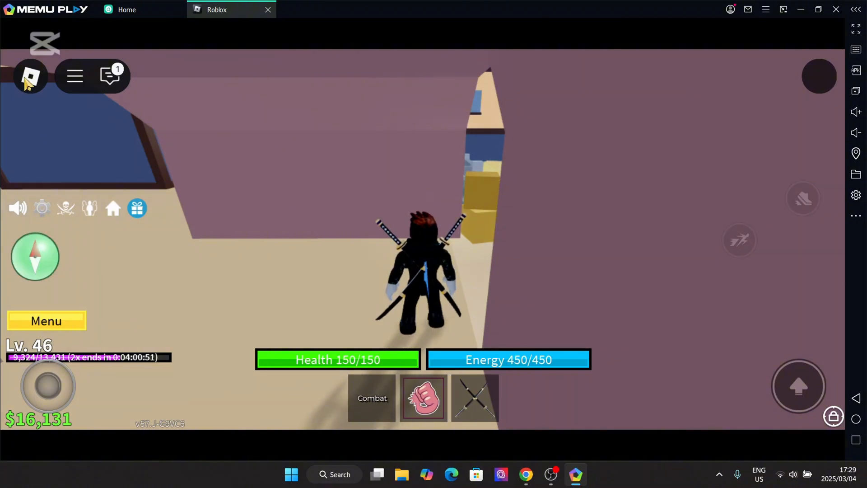
# Step: Check Roblox's in-game settings, then bring up MEmu's System settings on engine performance
pyautogui.click(30, 76)
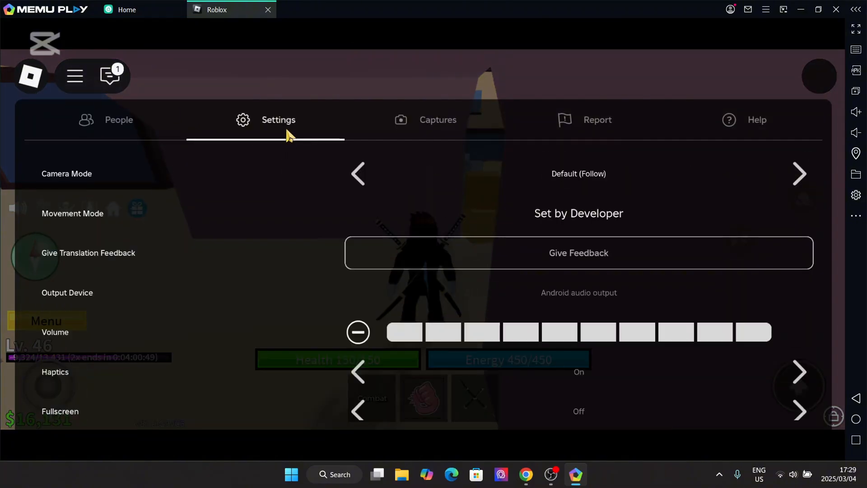
pyautogui.scroll(-3)
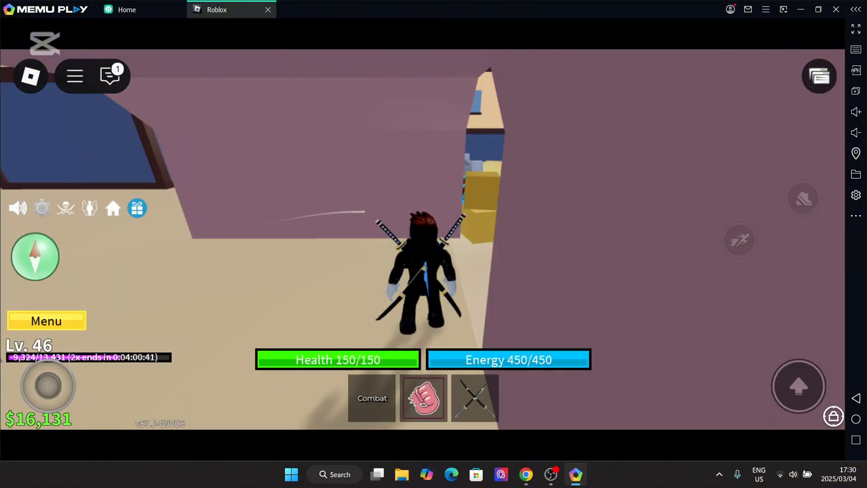
pyautogui.click(856, 194)
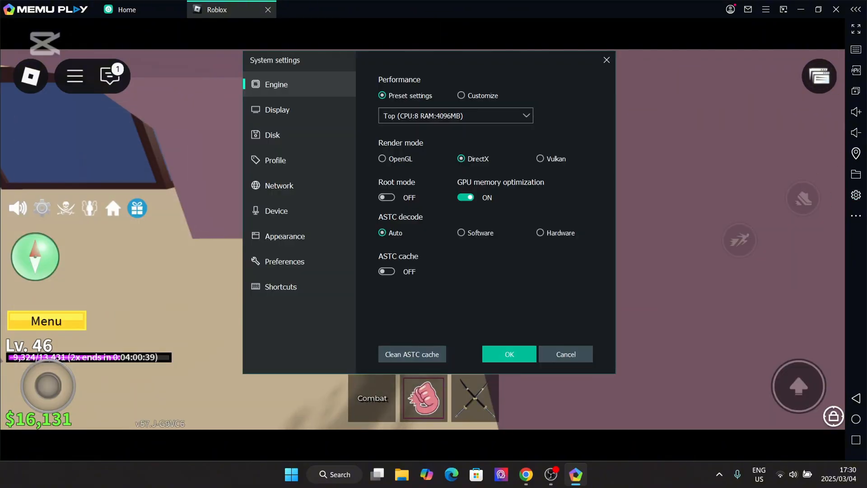